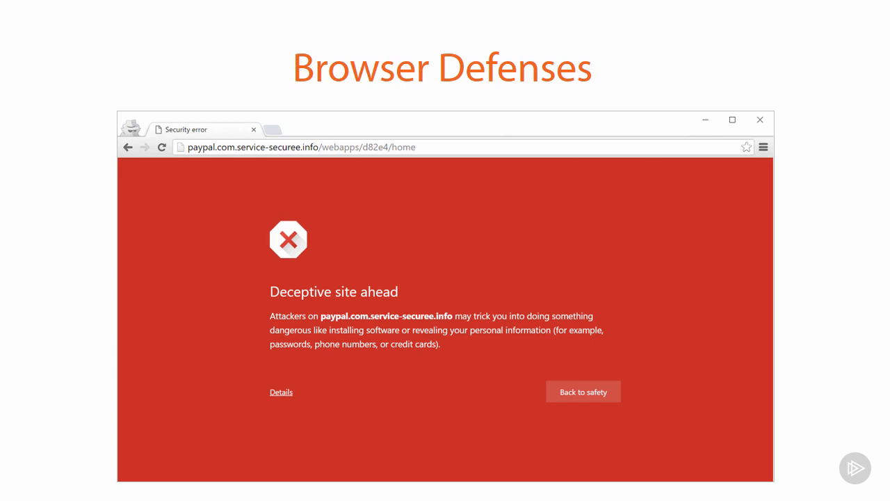
pyautogui.click(281, 392)
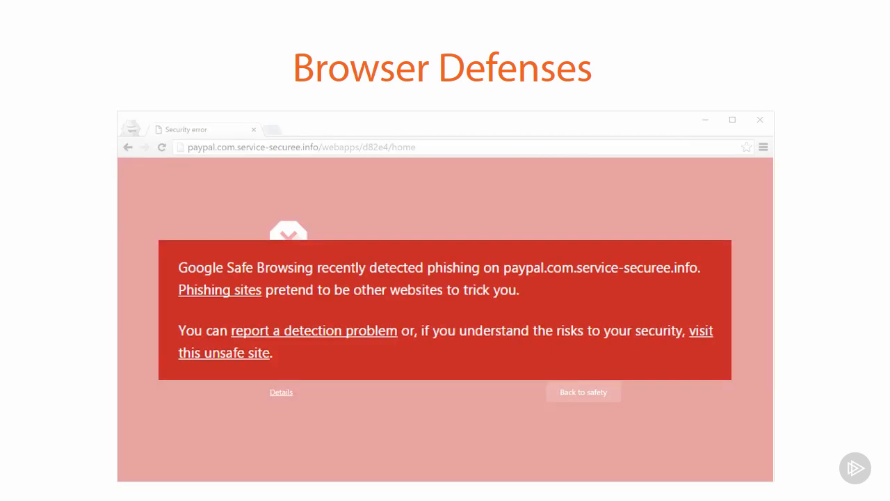